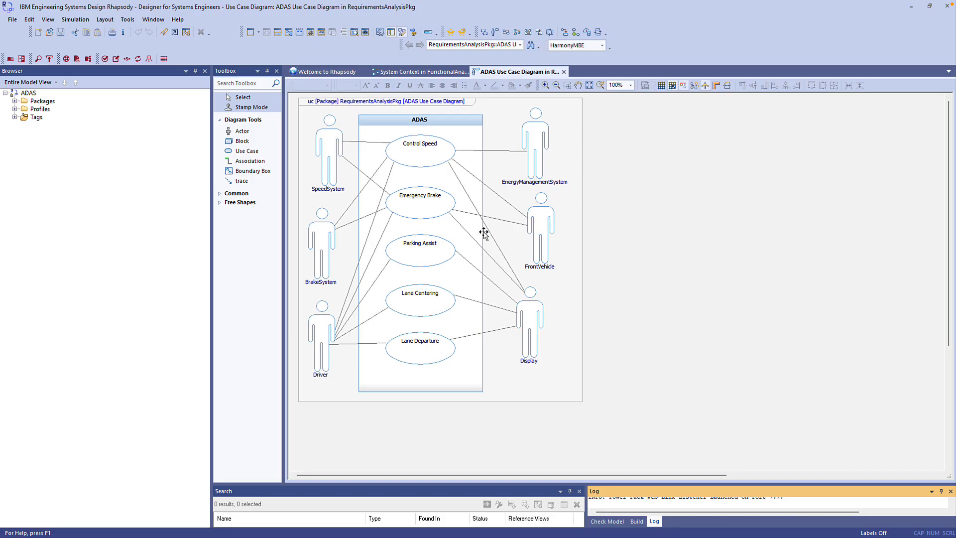
Show Emergency Brake's existing trace dependencies via Power Pack Add Dependencies From Selected
right_click(420, 203)
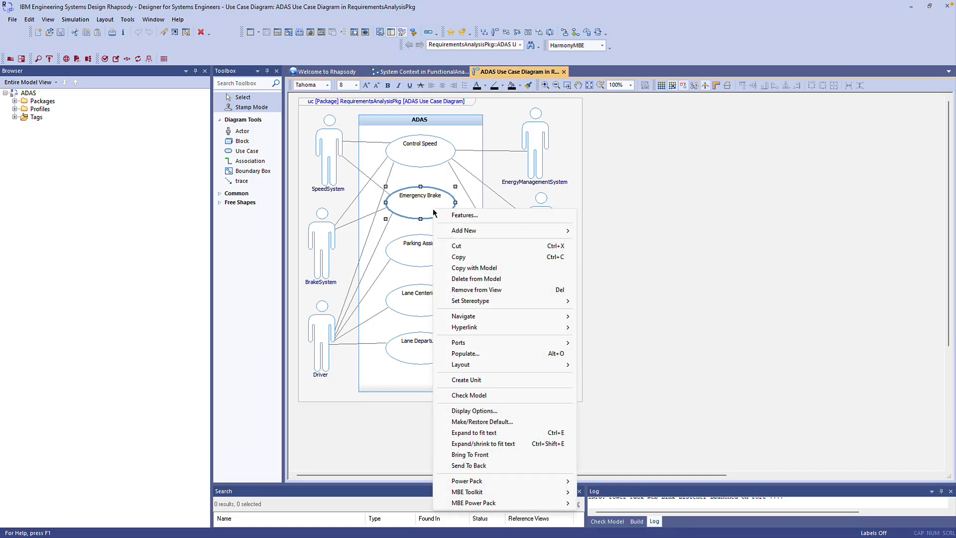
mouse_move(544, 443)
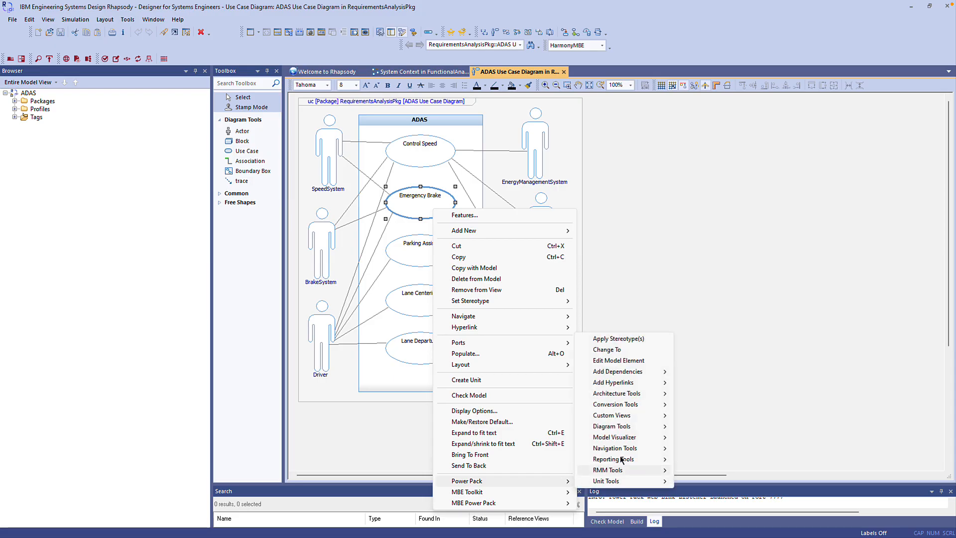
mouse_move(617, 371)
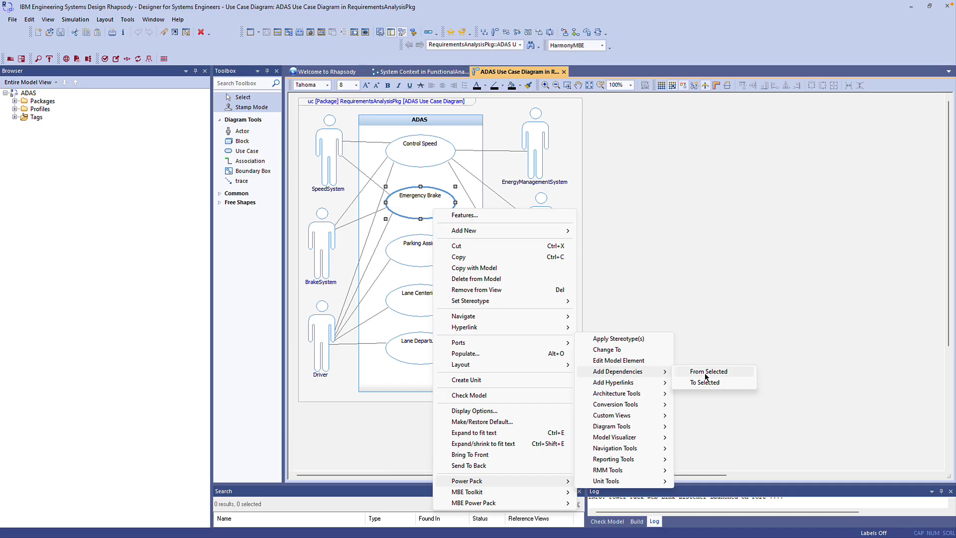
left_click(709, 372)
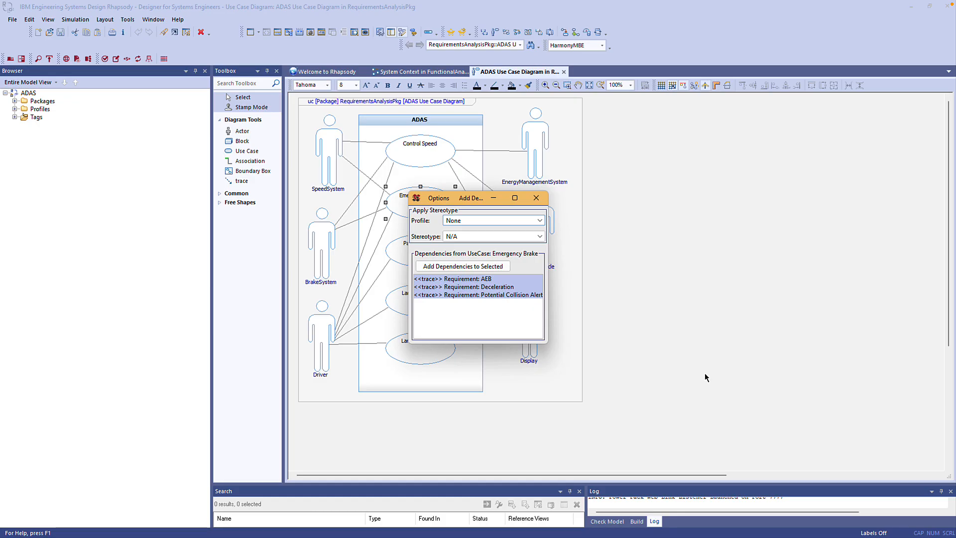
mouse_move(701, 370)
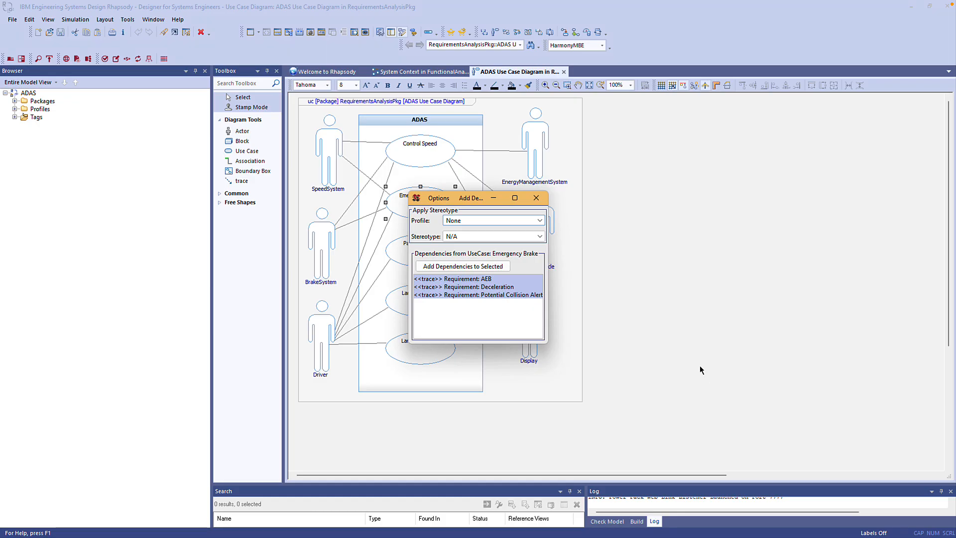
Reveal the traced AEB requirement under RequirementsAnalysisPkg's Requirements in the browser
left_click(477, 279)
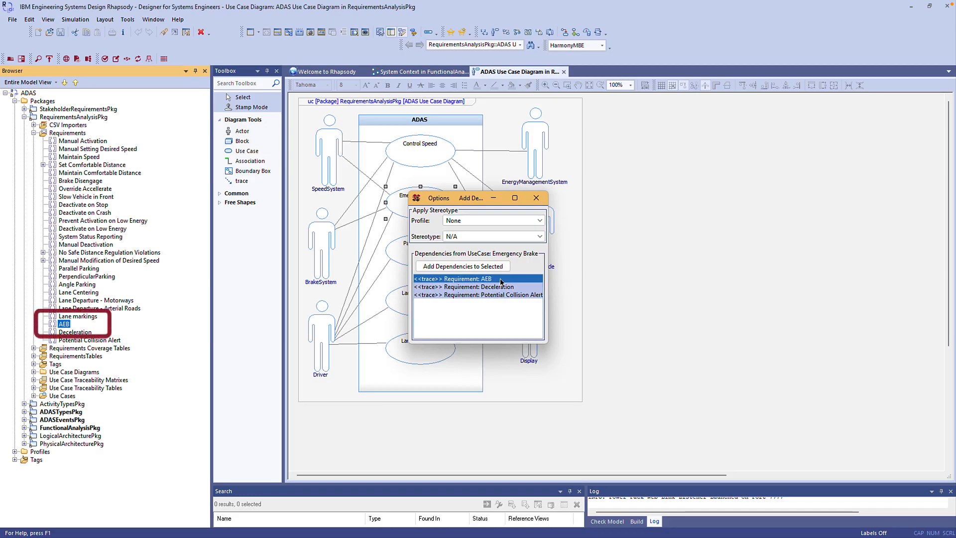
right_click(478, 278)
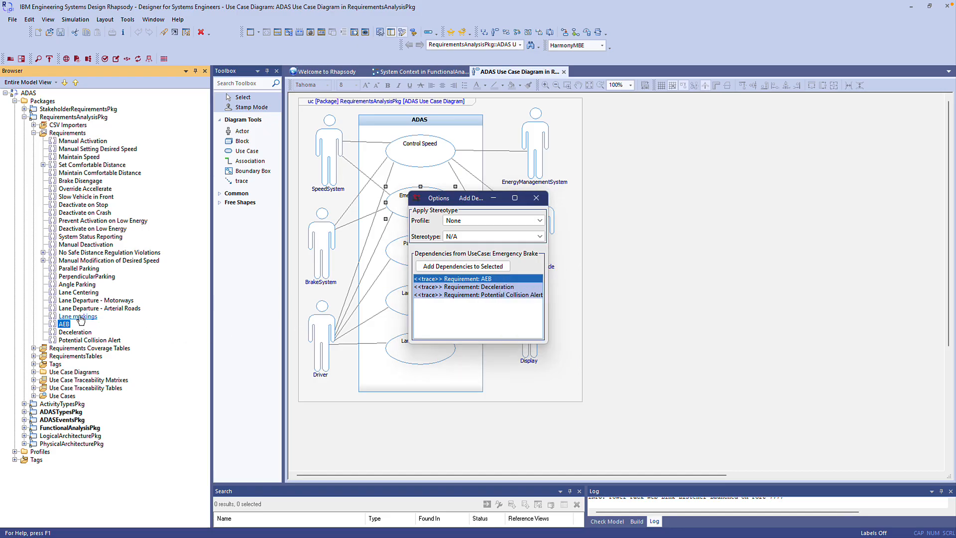
Add SysML Refinement dependencies to Lane Centering, Lane Departure and Lane markings
left_click(79, 293)
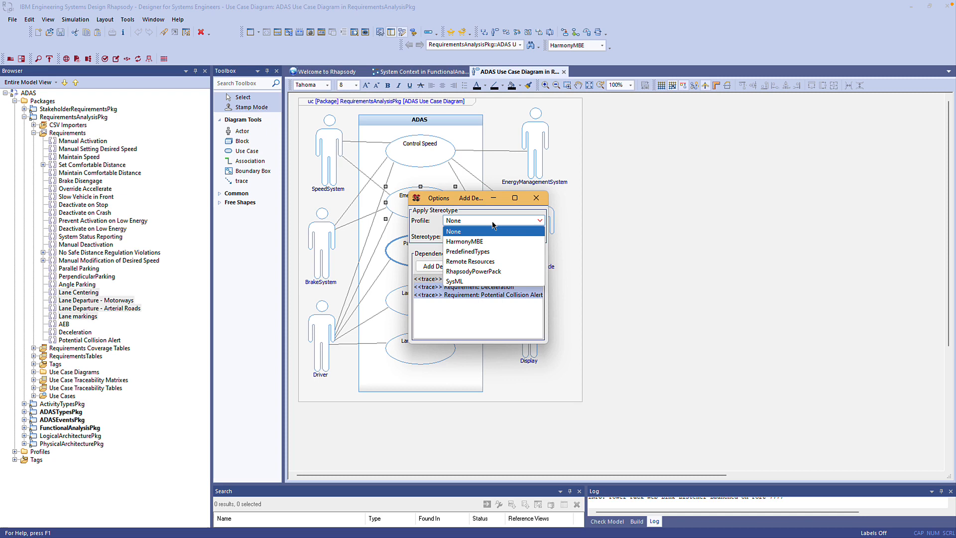
left_click(455, 280)
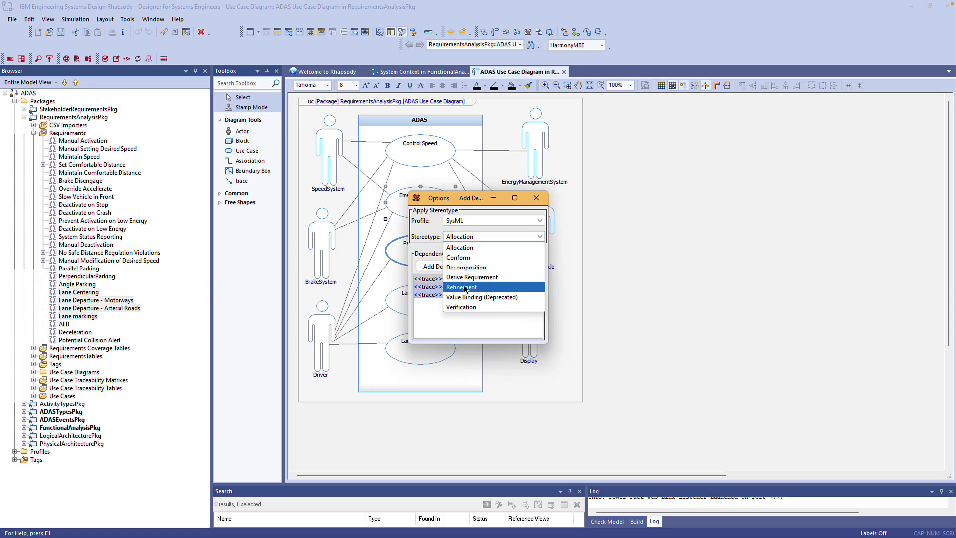
left_click(461, 287)
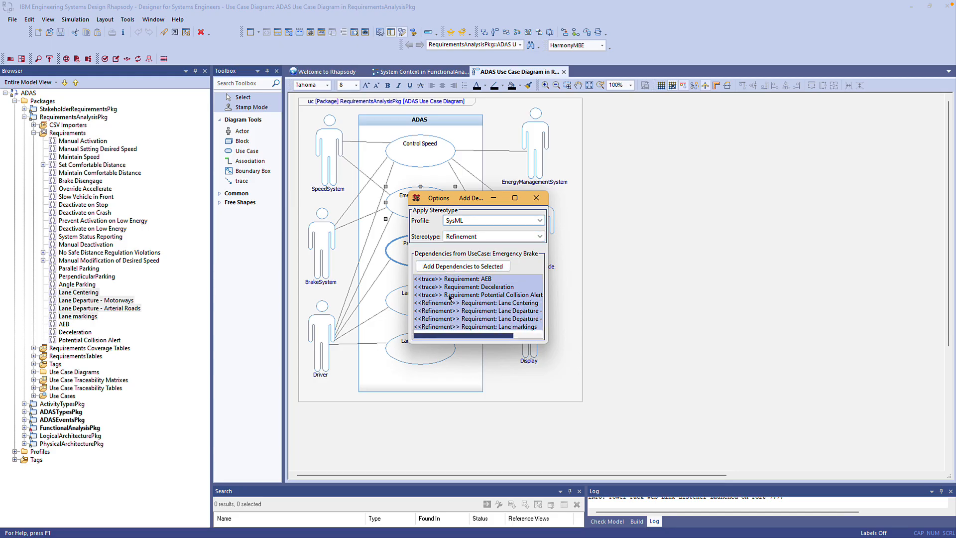
Expose Emergency Brake's traces under EmergencyBrakeFunctionalAnalysisPkg and close the Add Dependencies dialog
right_click(478, 302)
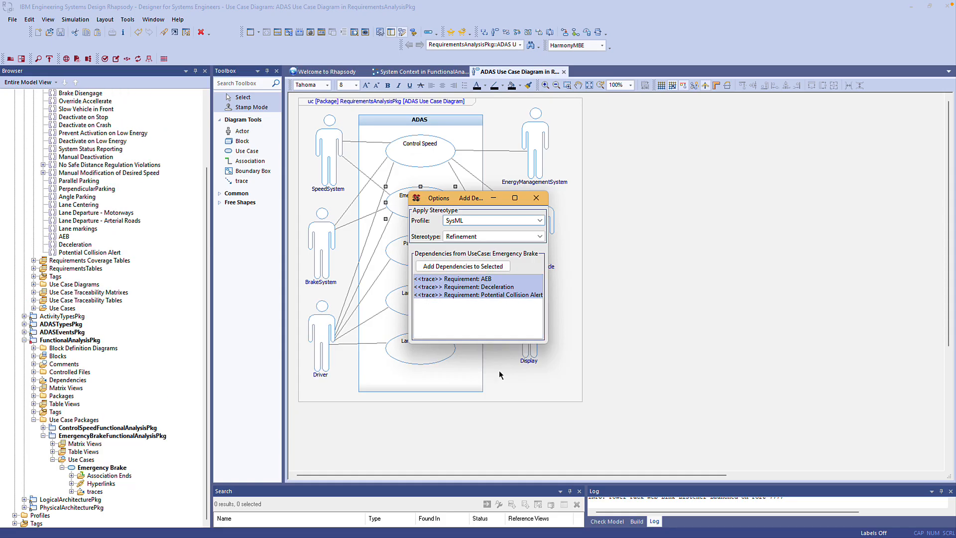
left_click(536, 198)
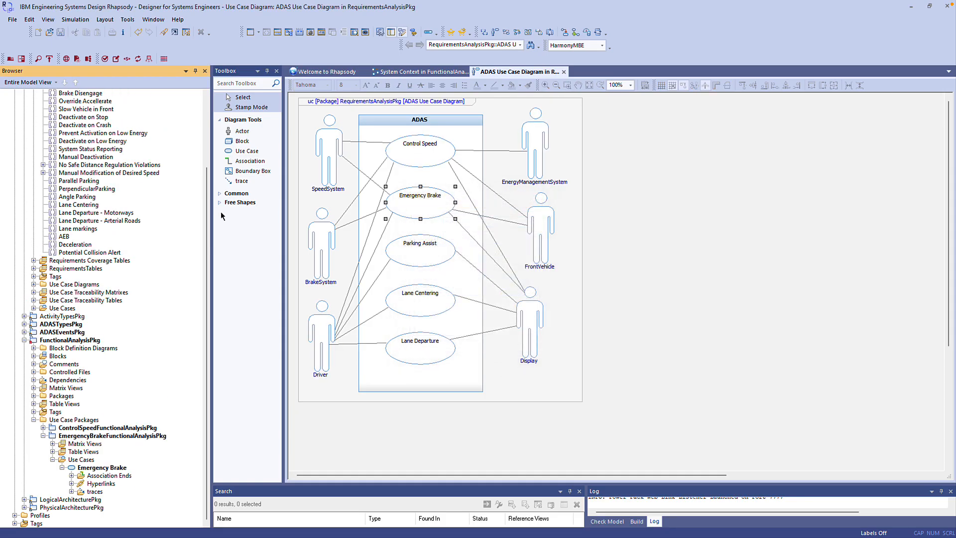
Open Add Dependencies To Selected for Parallel, Perpendicular, Angle Parking and Lane Centering
left_click(81, 204)
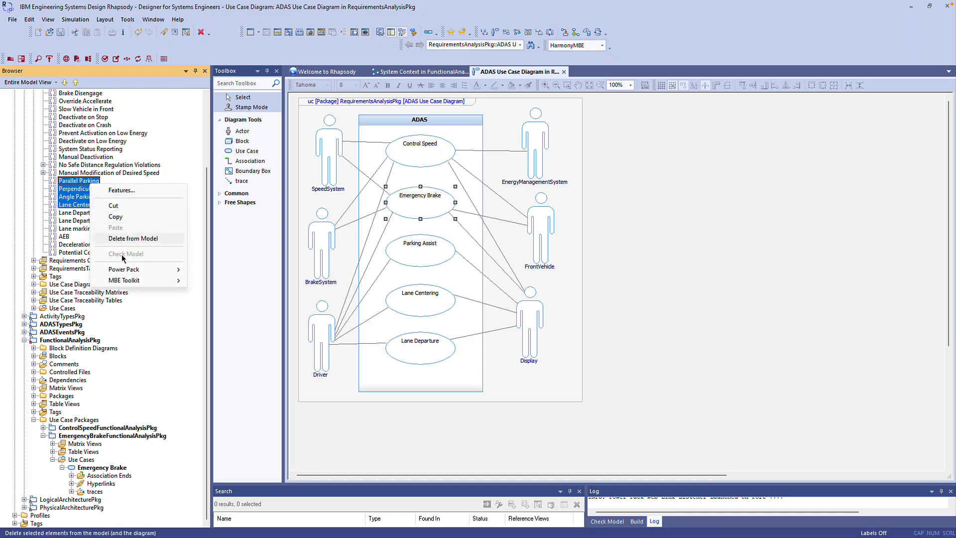
mouse_move(123, 269)
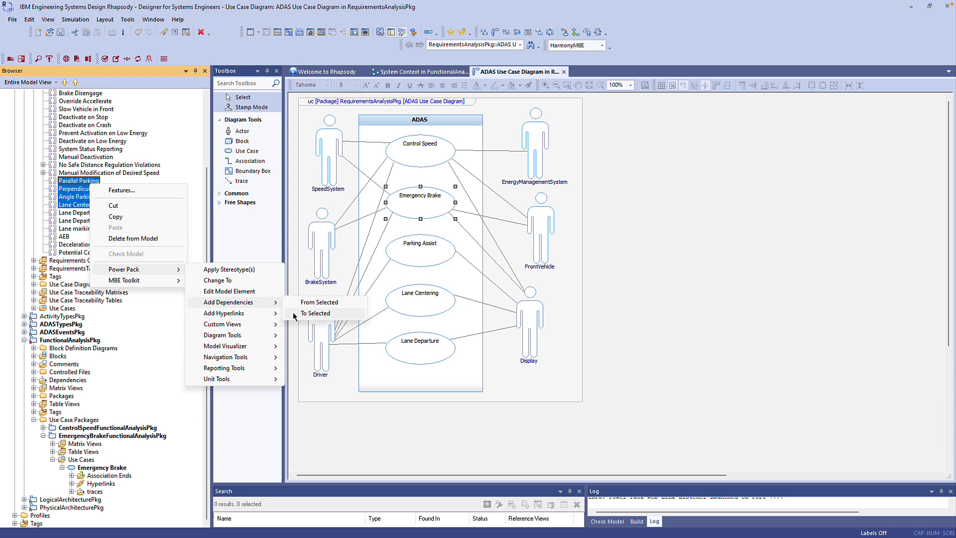
left_click(315, 313)
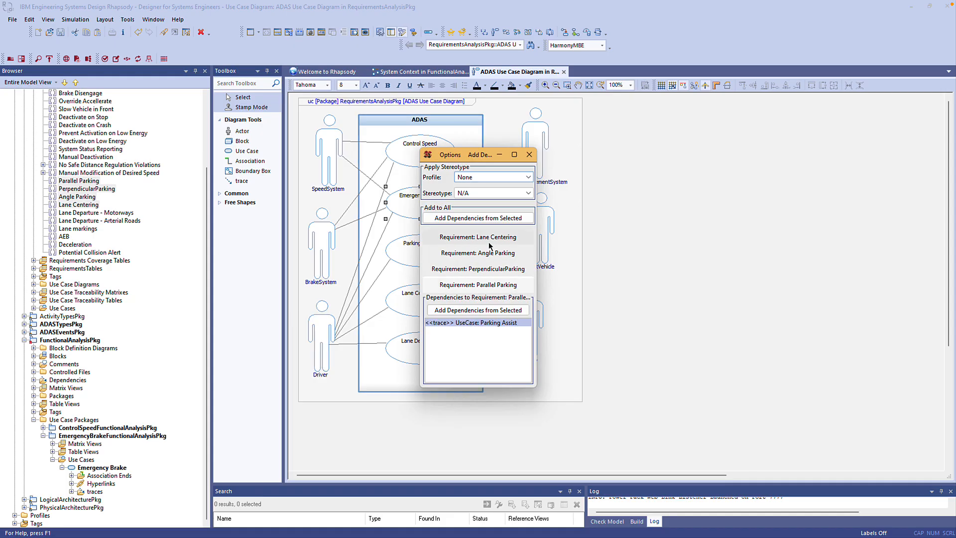